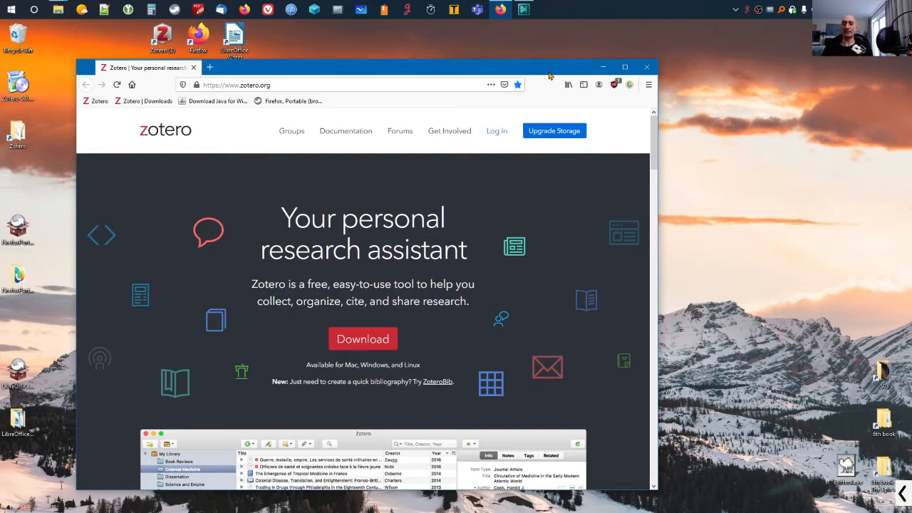
mouse_move(360, 74)
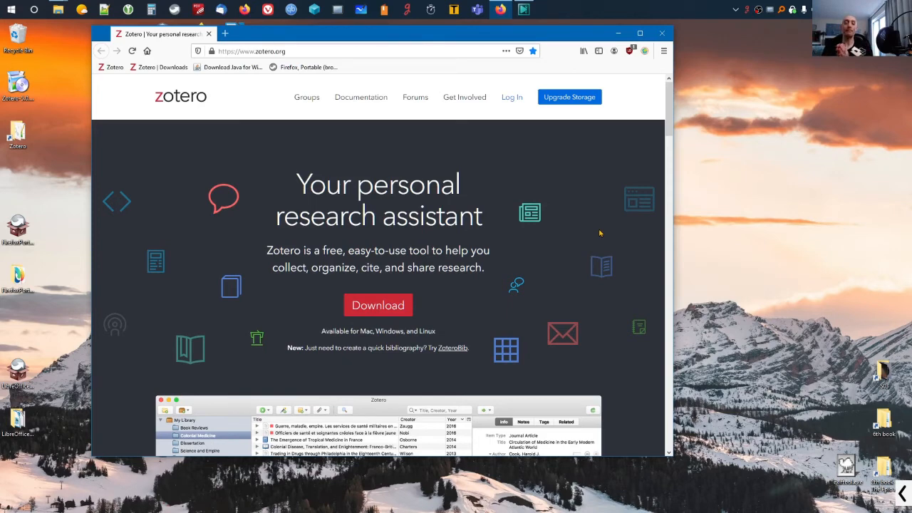
mouse_move(609, 232)
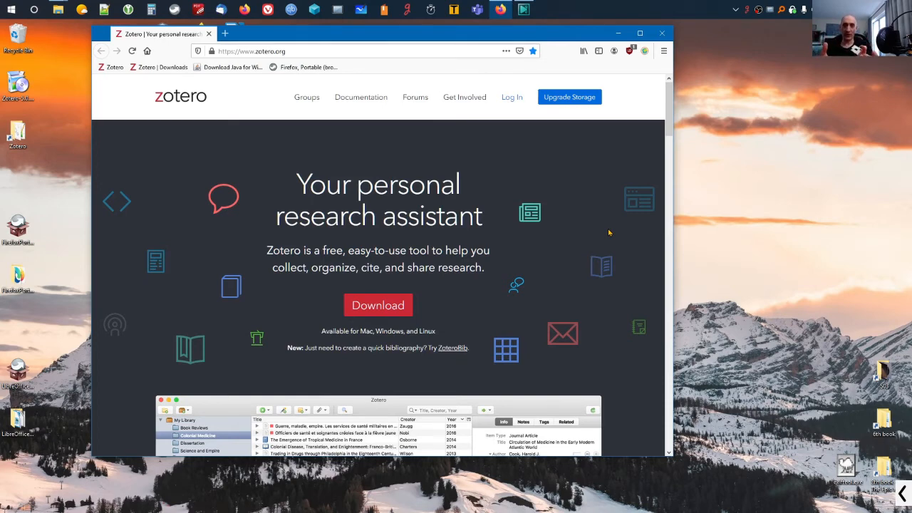
mouse_move(614, 227)
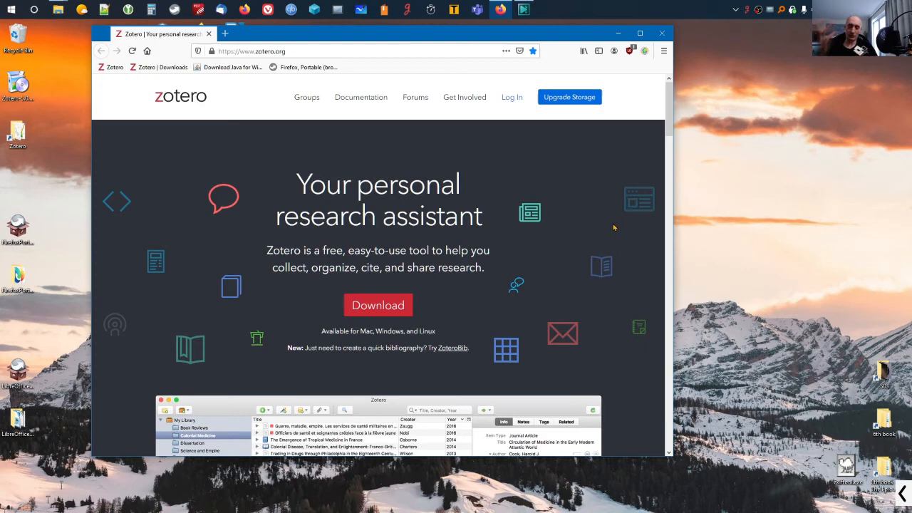
mouse_move(388, 307)
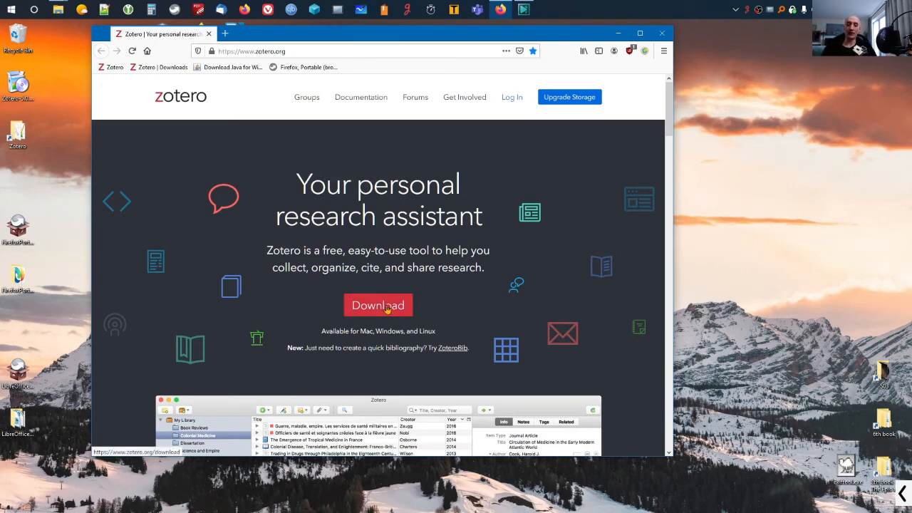
Go from the zotero.org home page to its Downloads page.
click(379, 305)
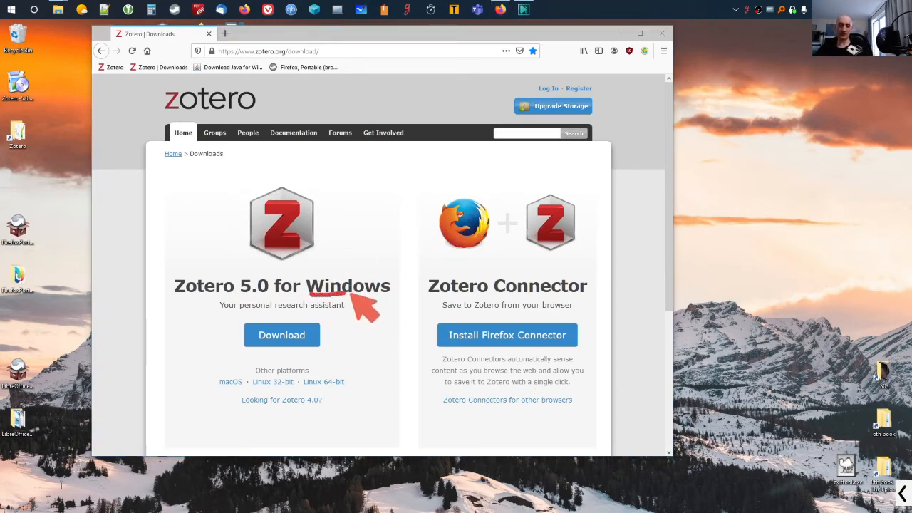
mouse_move(421, 356)
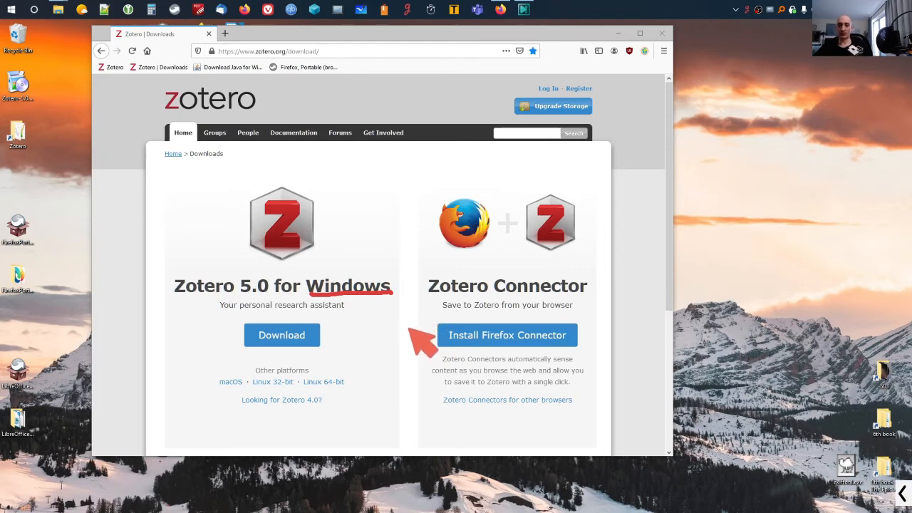
mouse_move(371, 326)
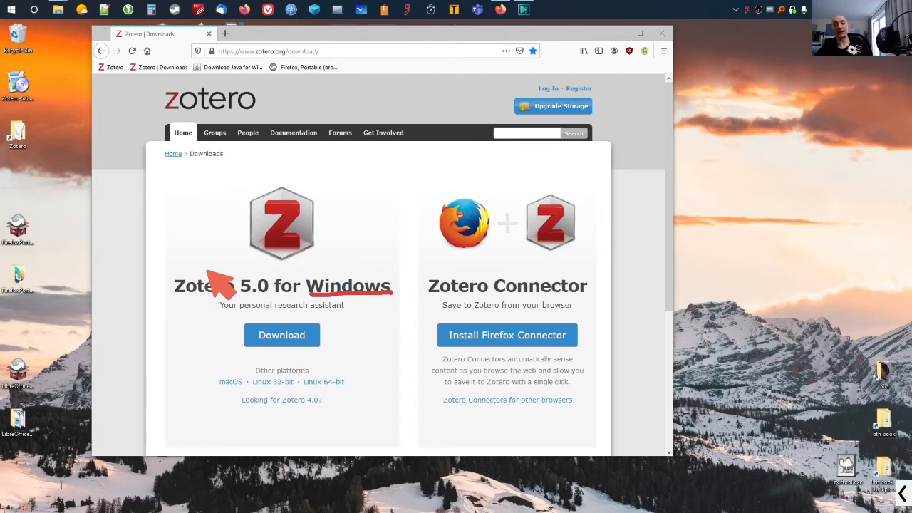
mouse_move(271, 299)
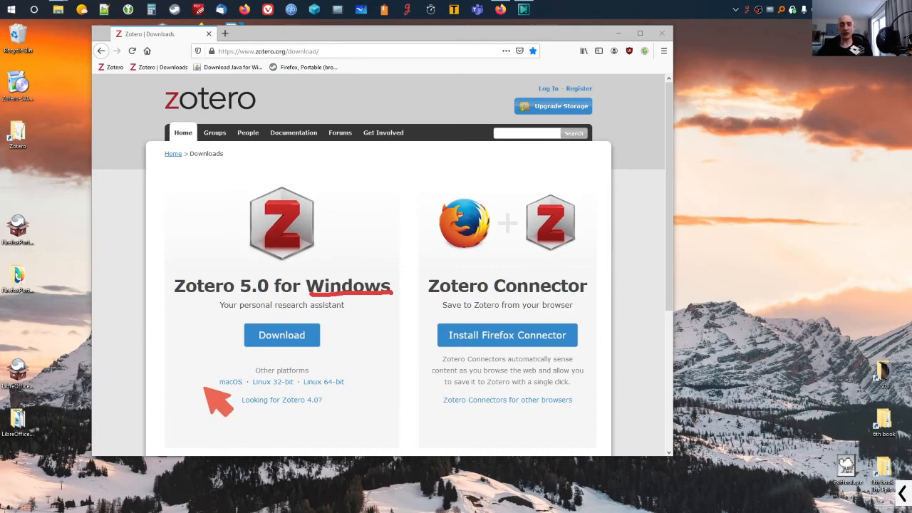
mouse_move(248, 424)
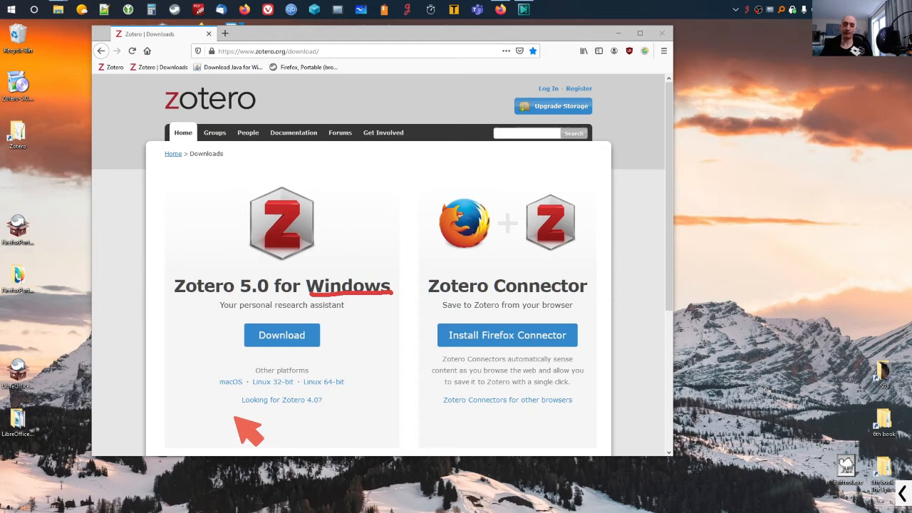
mouse_move(278, 306)
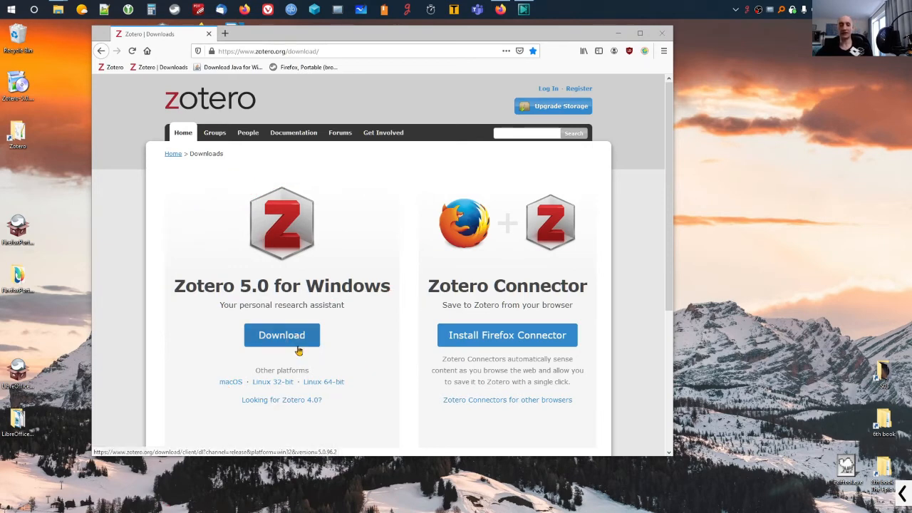
Download the Zotero 5.0 installer for Windows to the desktop.
click(663, 32)
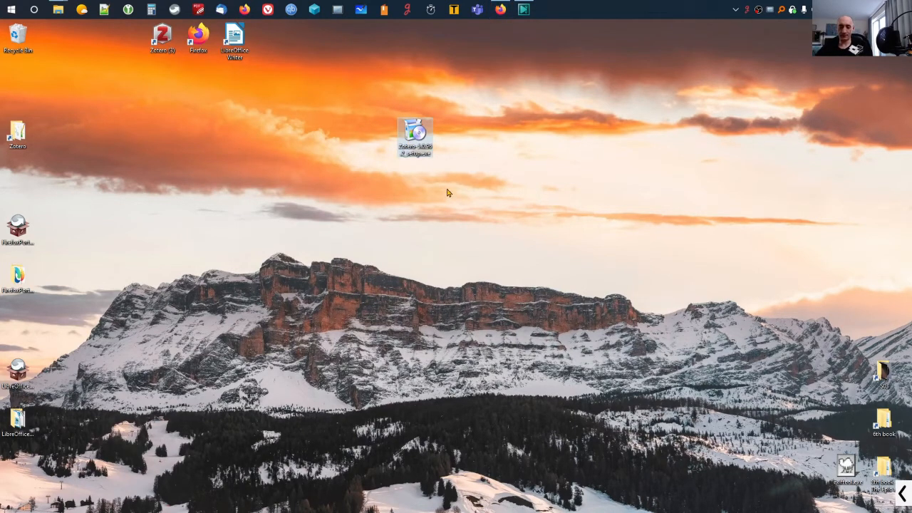
mouse_move(446, 195)
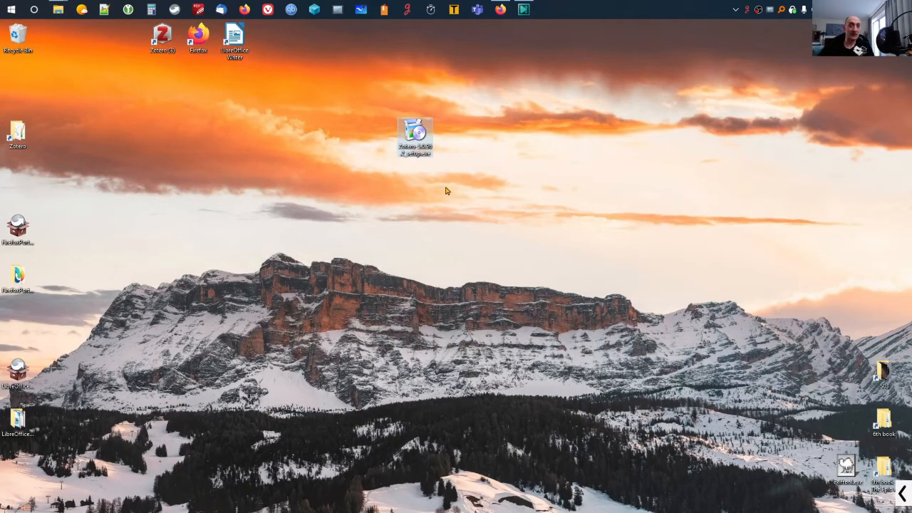
mouse_move(453, 199)
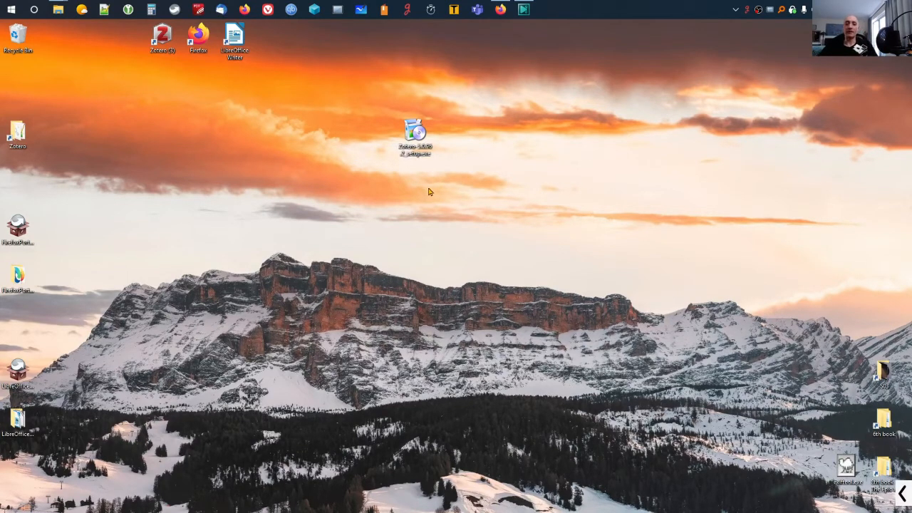
mouse_move(453, 159)
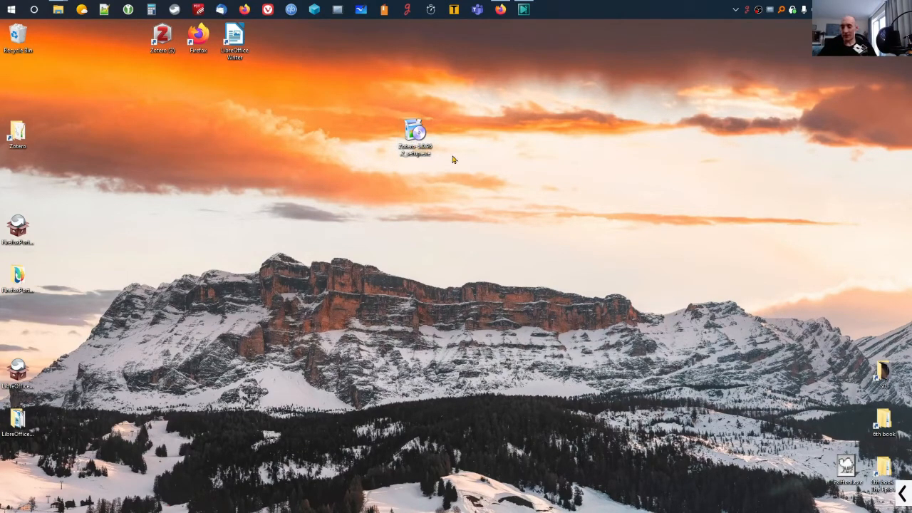
mouse_move(501, 178)
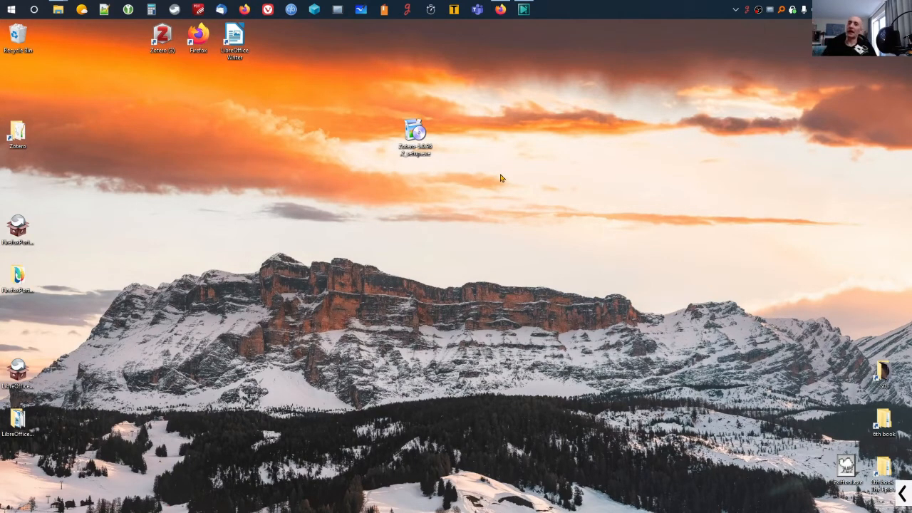
mouse_move(449, 174)
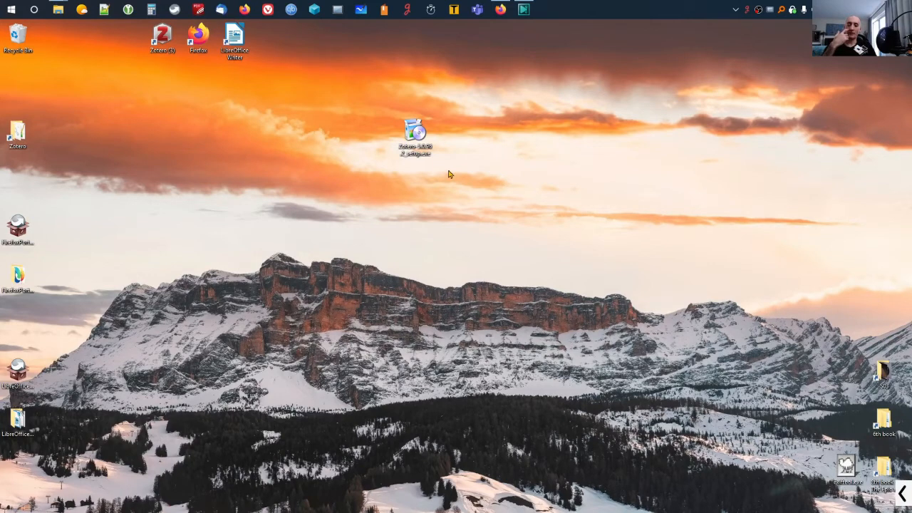
mouse_move(415, 133)
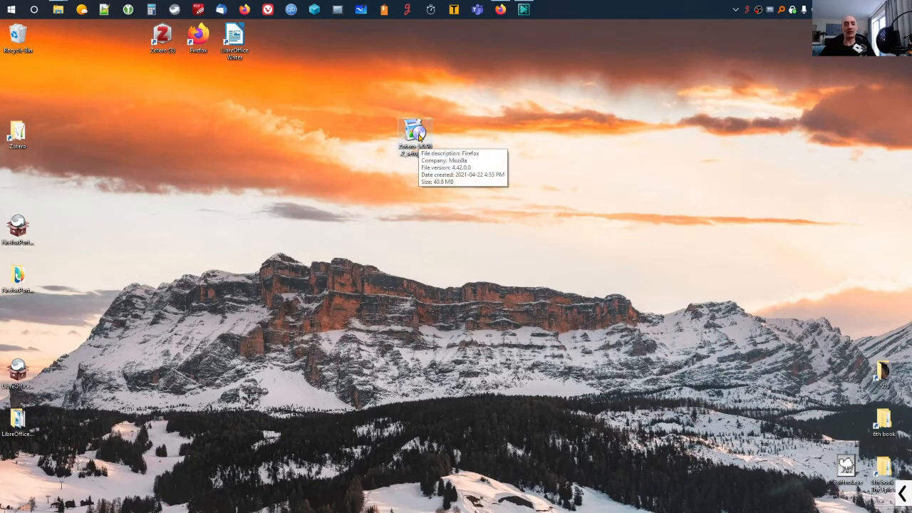
mouse_move(449, 157)
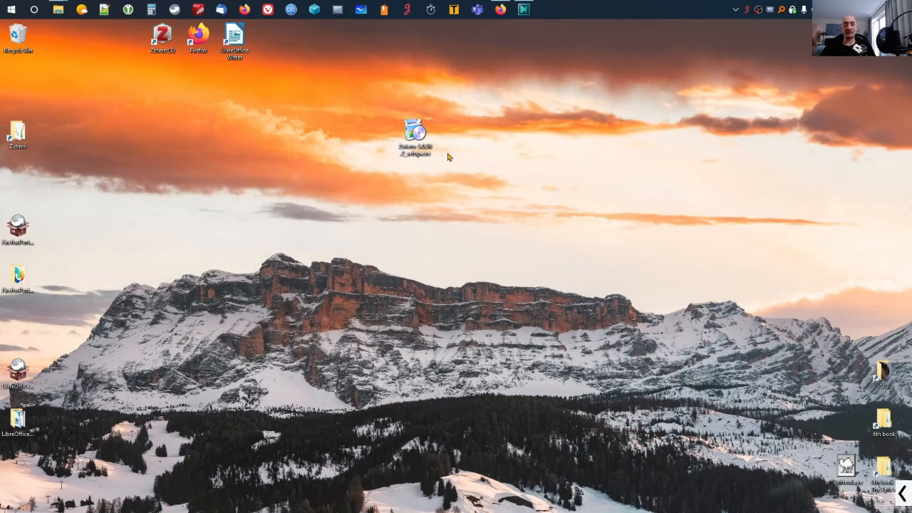
Run the Zotero setup file sandboxed in Sandboxie's Zotero sandbox.
right_click(414, 132)
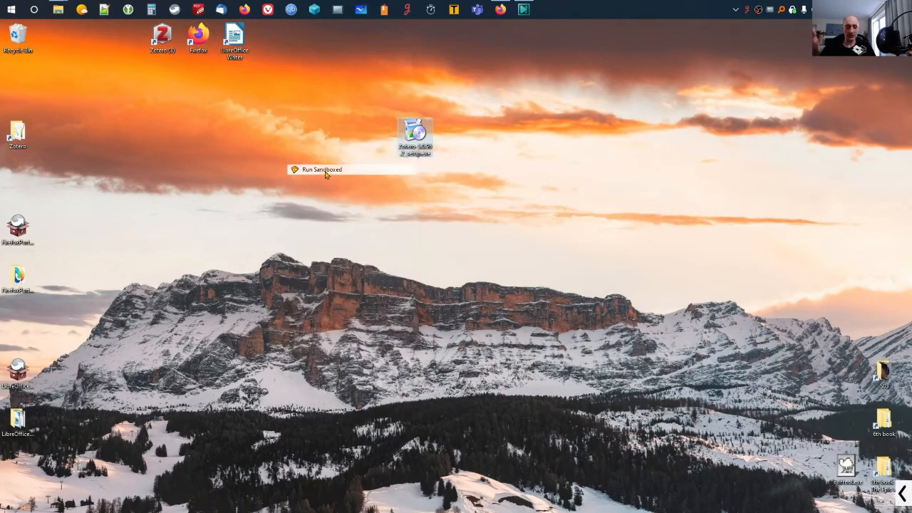
click(325, 169)
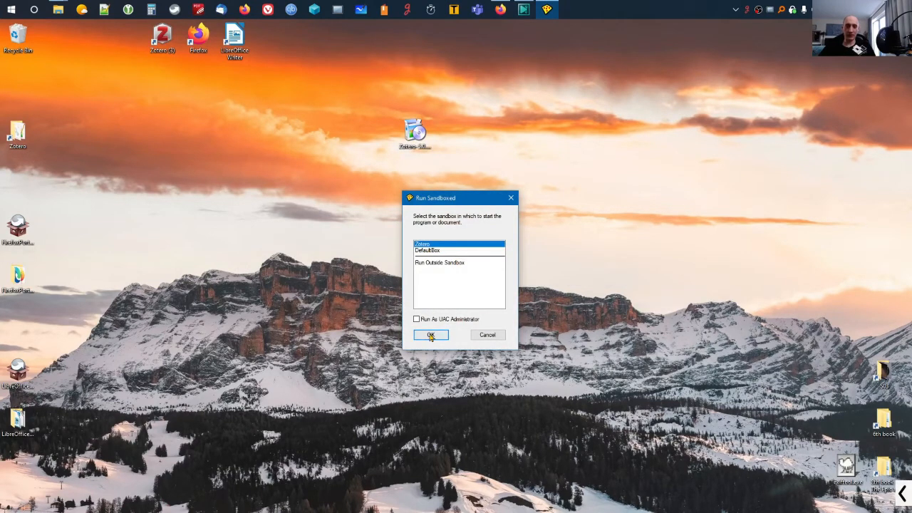
click(432, 335)
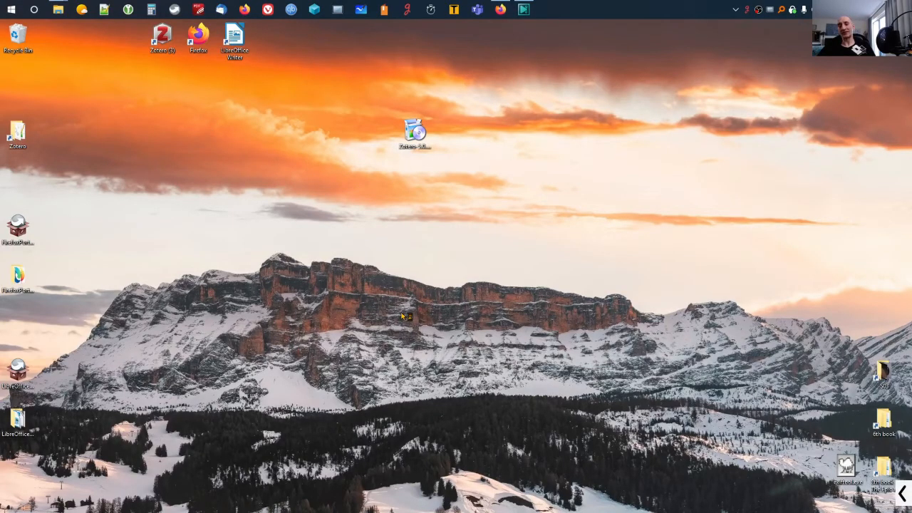
Advance the Zotero Setup wizard past Welcome to Setup Type, keeping Standard.
double_click(414, 131)
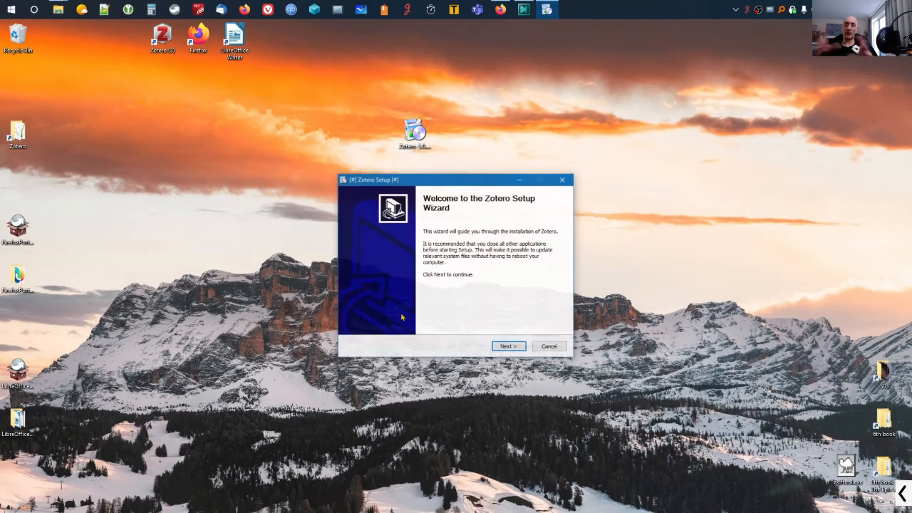
drag(456, 179, 402, 177)
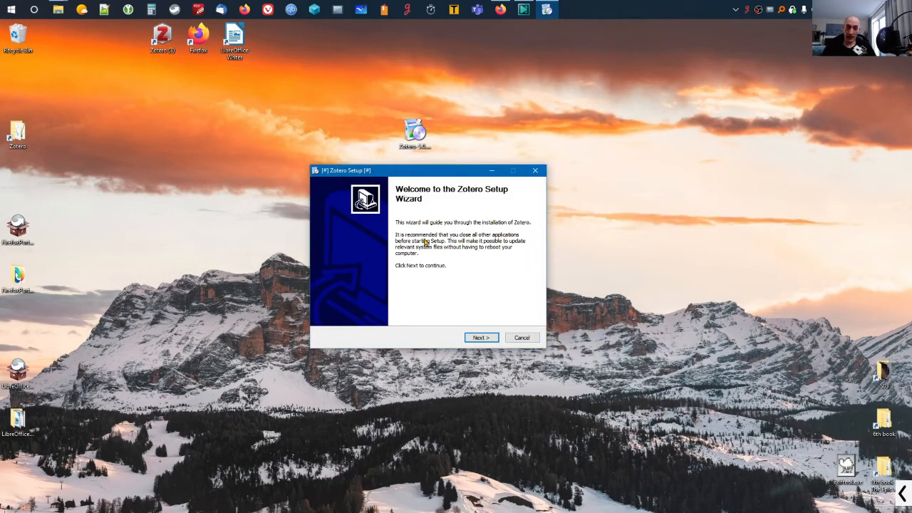
mouse_move(482, 337)
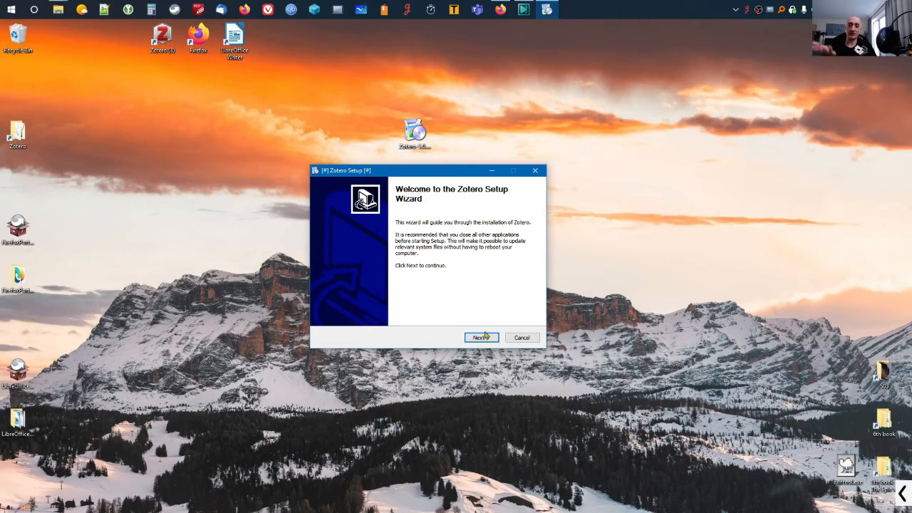
click(481, 337)
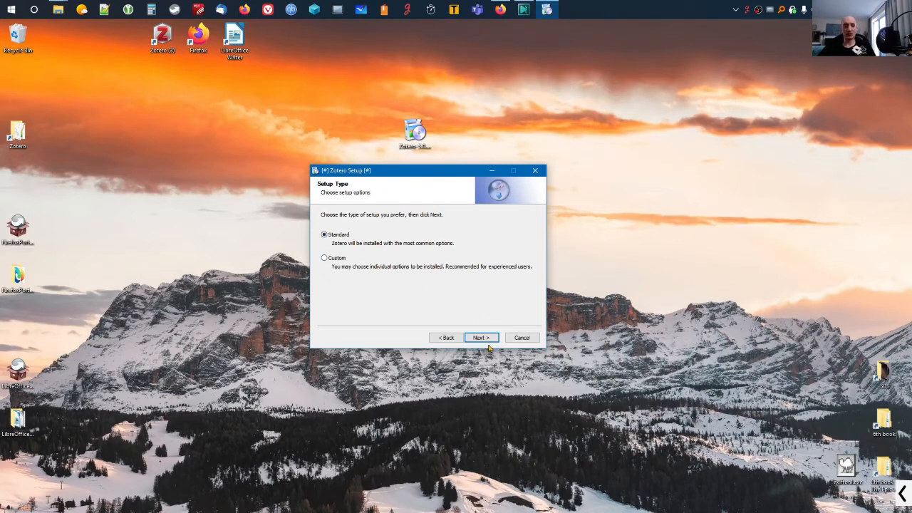
Accept Standard setup and start the upgrade into C:\Program Files (x86)\Zotero.
click(481, 337)
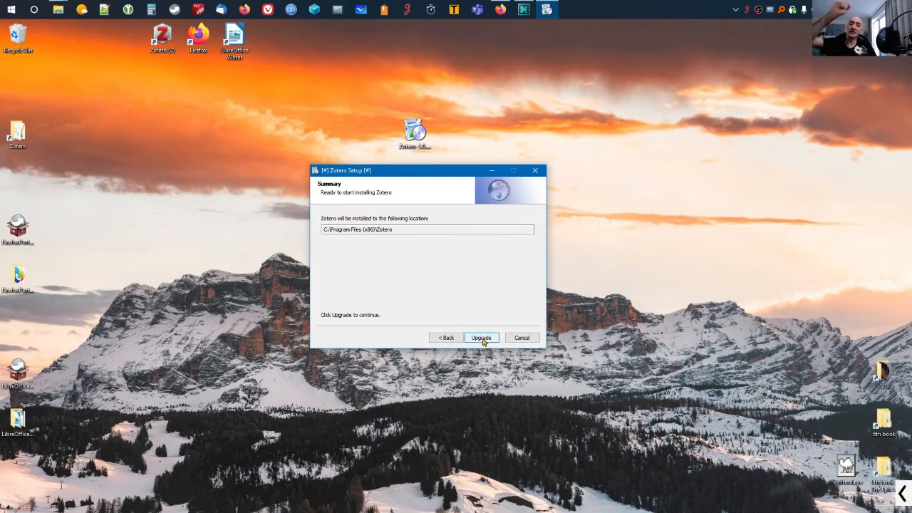
click(482, 337)
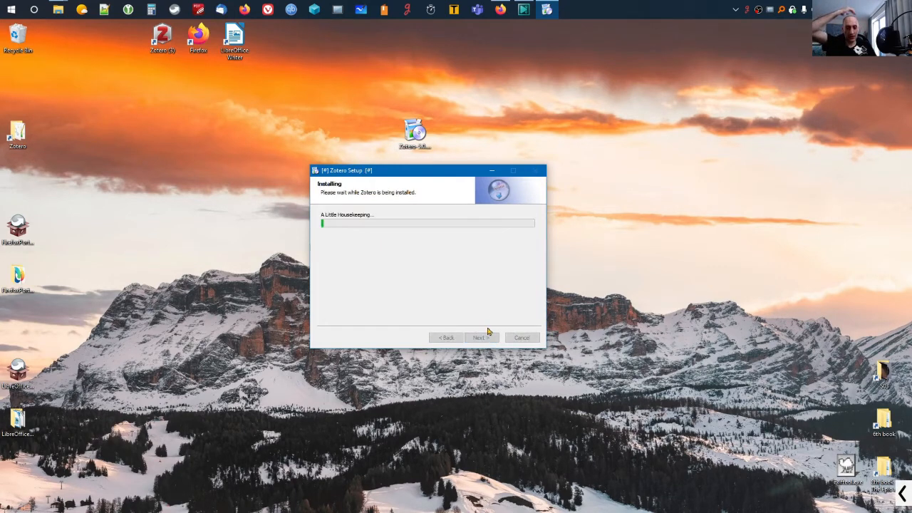
mouse_move(500, 303)
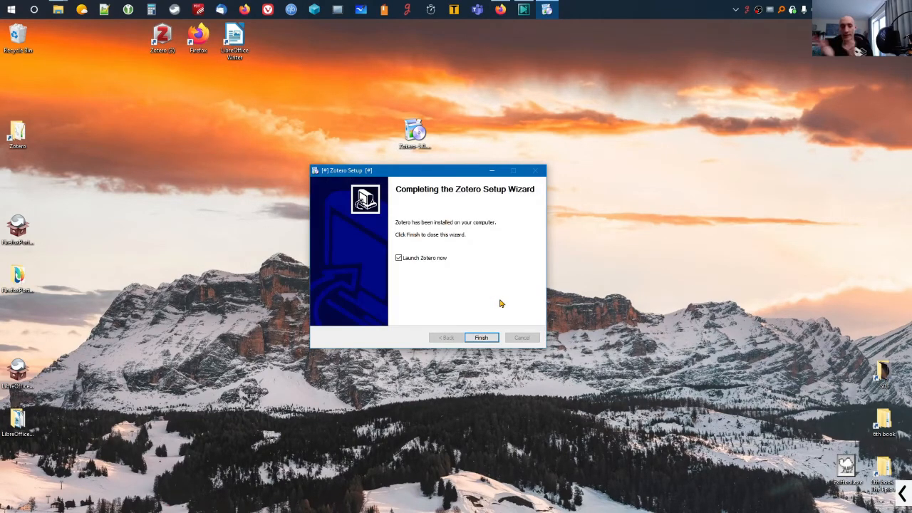
Turn off 'Launch Zotero now' and finish the setup wizard.
click(398, 257)
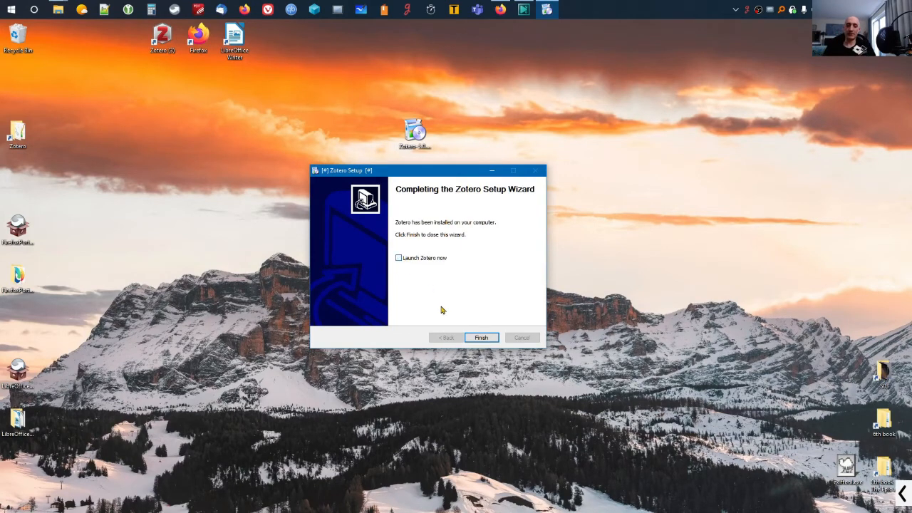
click(482, 337)
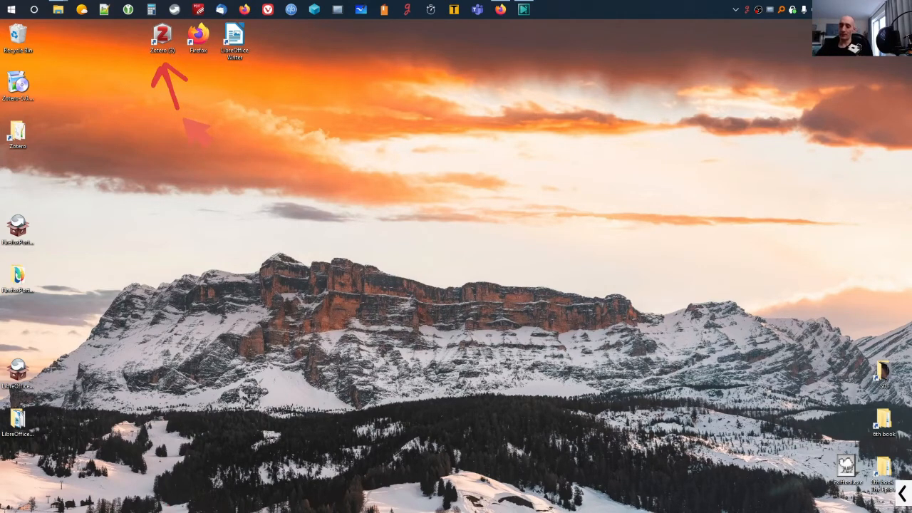
drag(162, 39, 415, 133)
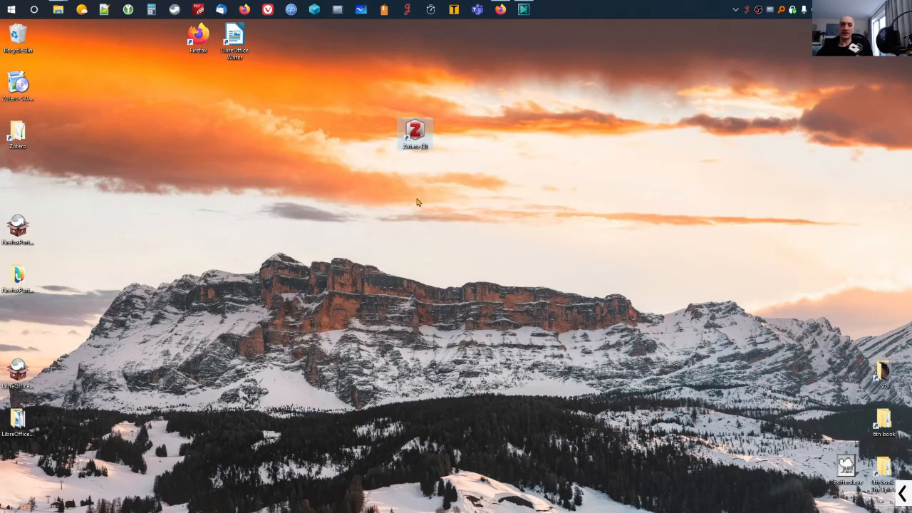
mouse_move(465, 177)
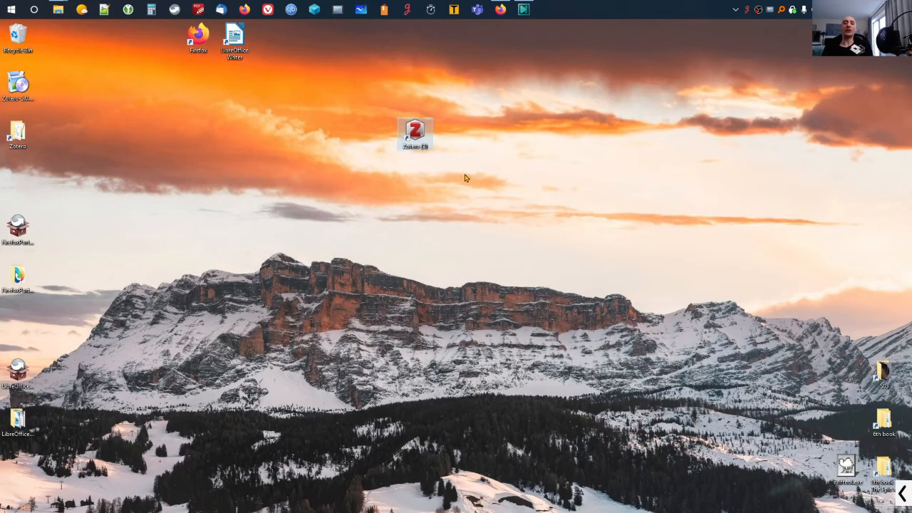
drag(415, 133, 163, 38)
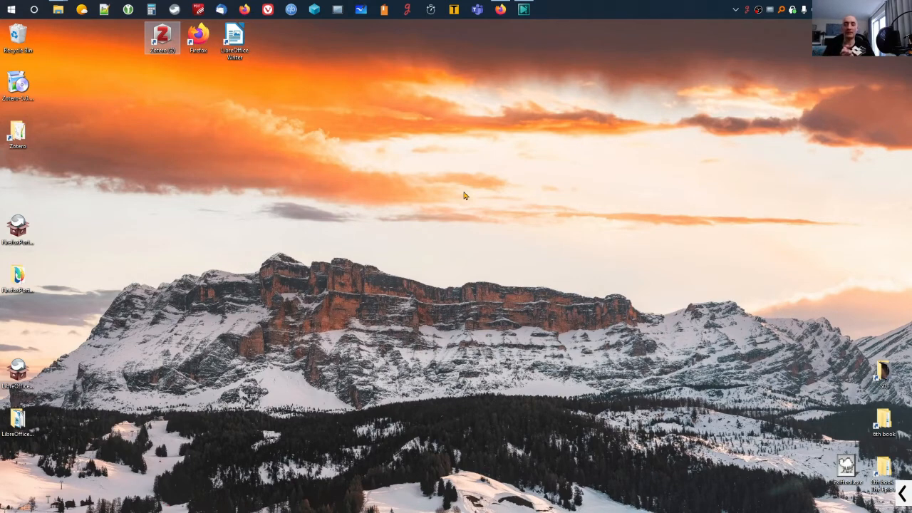
mouse_move(462, 194)
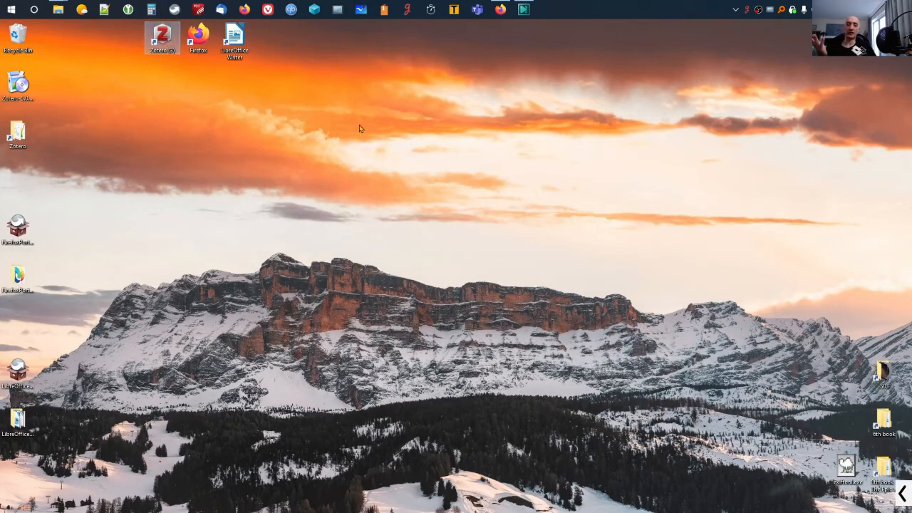
double_click(162, 34)
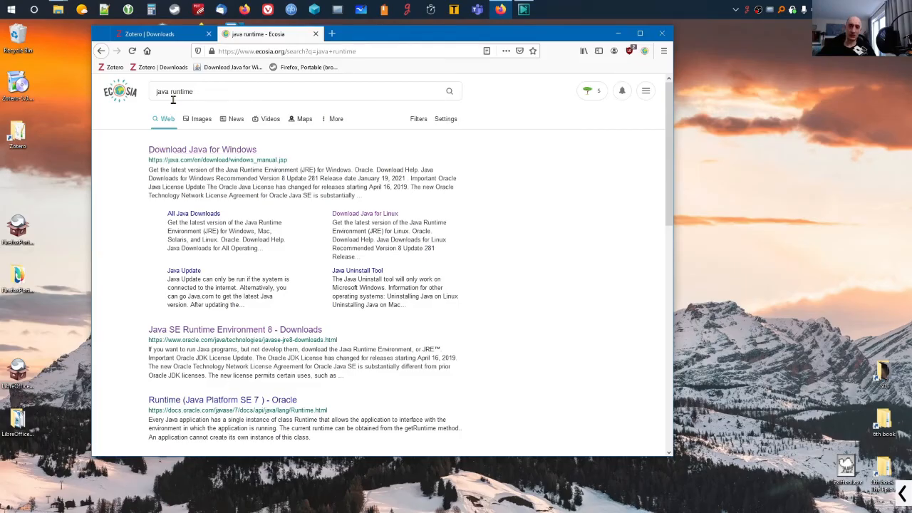
mouse_move(187, 149)
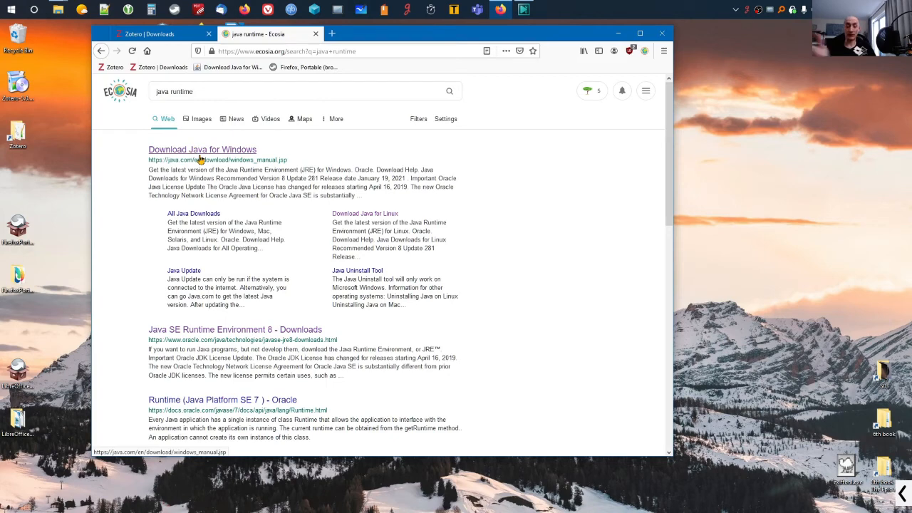
Open java.com's 'Download Java for Windows' page from the Ecosia results.
click(202, 149)
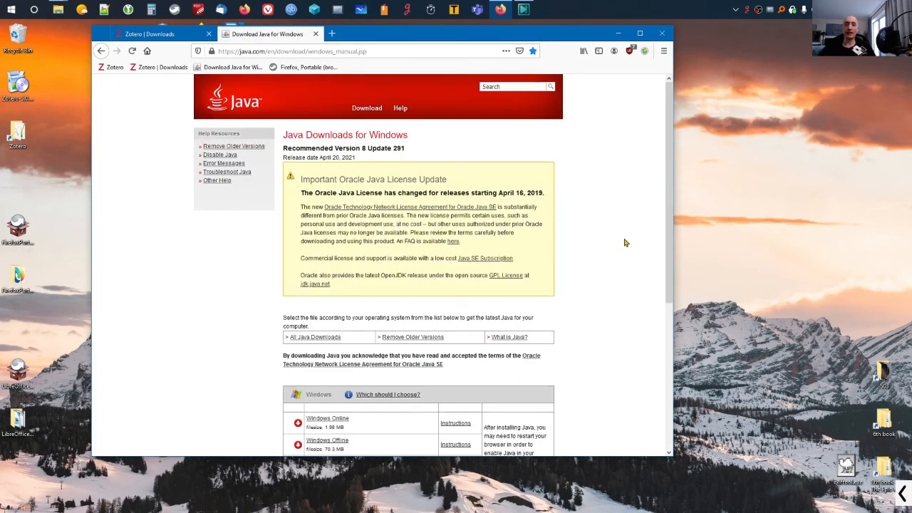
mouse_move(633, 233)
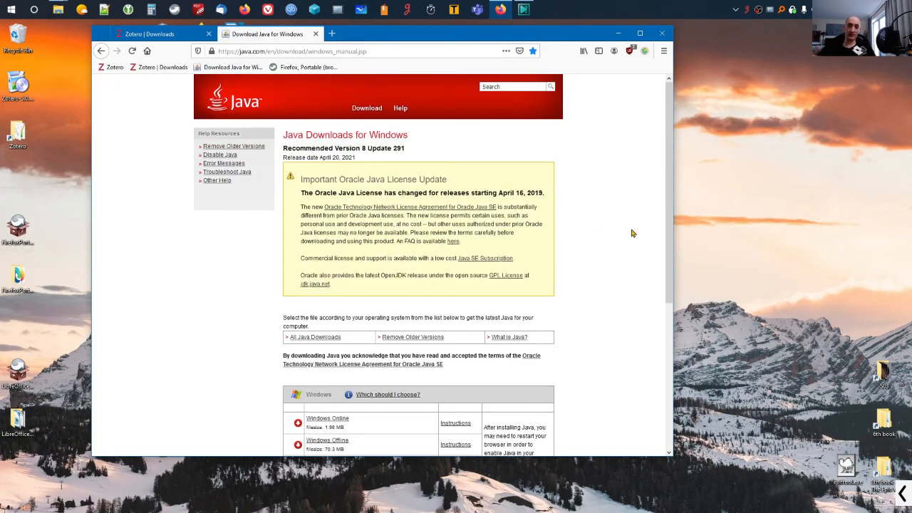
Scroll java.com down to the Windows Online, Offline and Offline (64-bit) options.
scroll(down, 3)
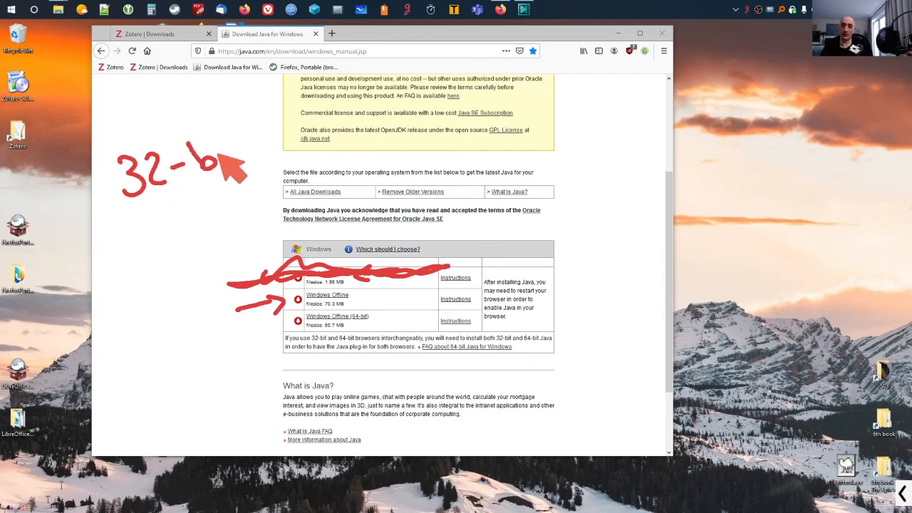
mouse_move(364, 299)
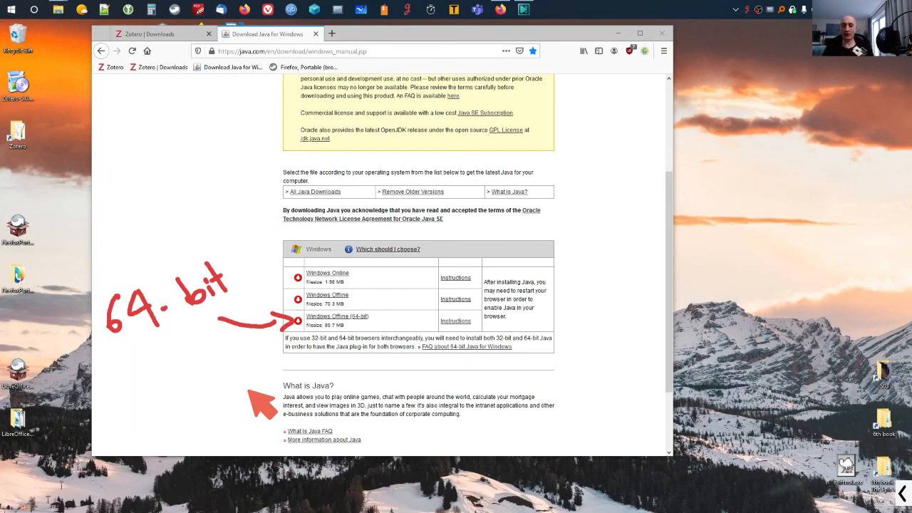
mouse_move(364, 374)
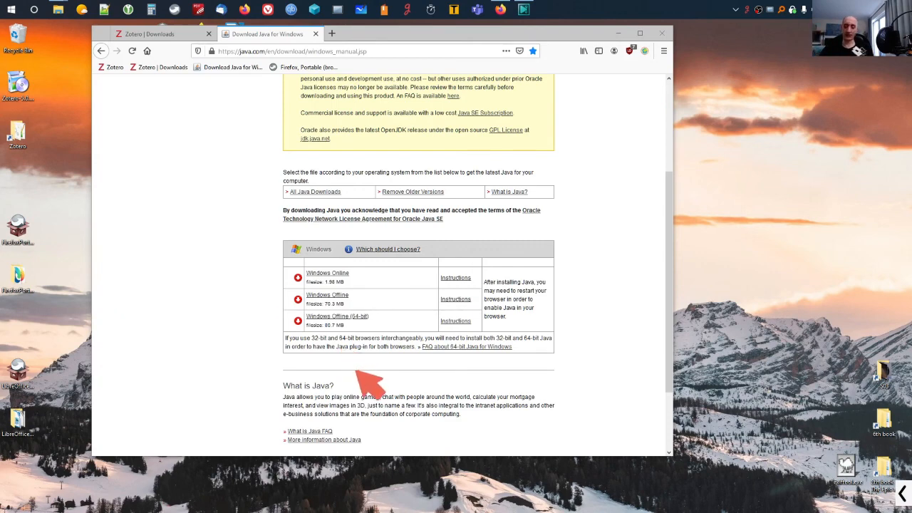
mouse_move(286, 408)
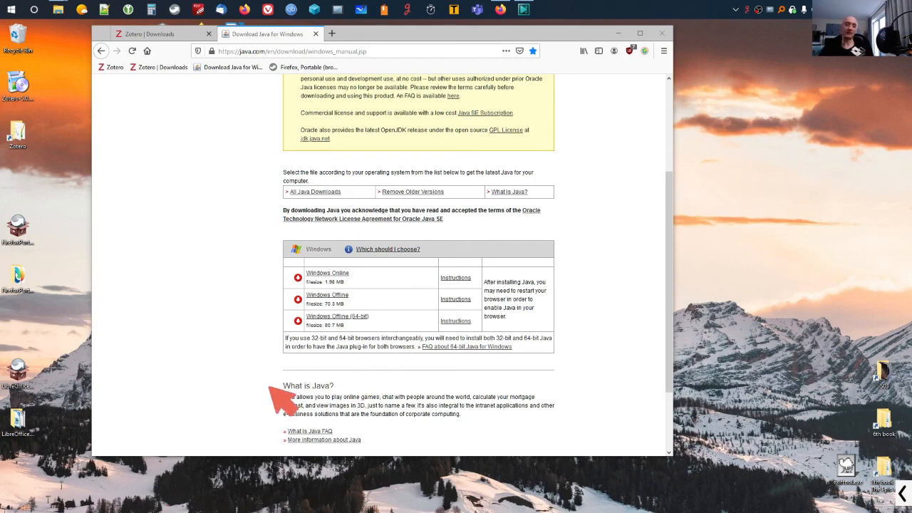
mouse_move(438, 240)
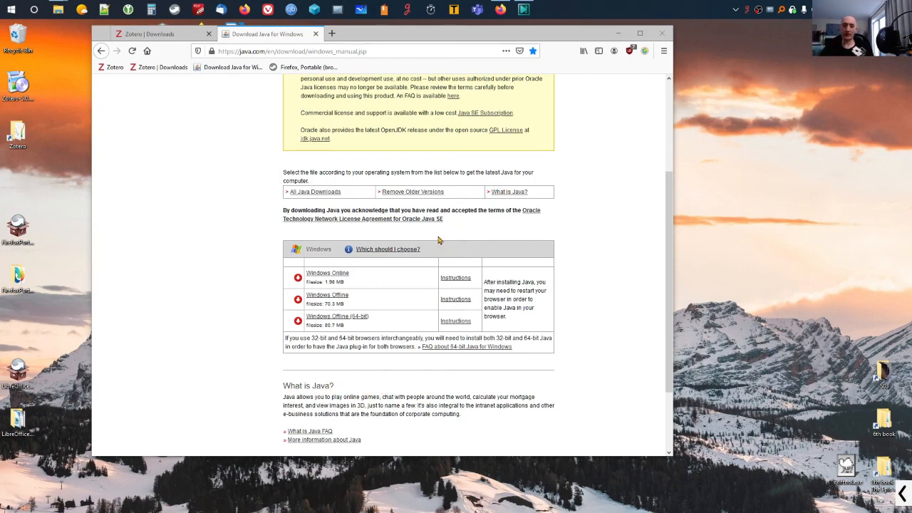
mouse_move(518, 362)
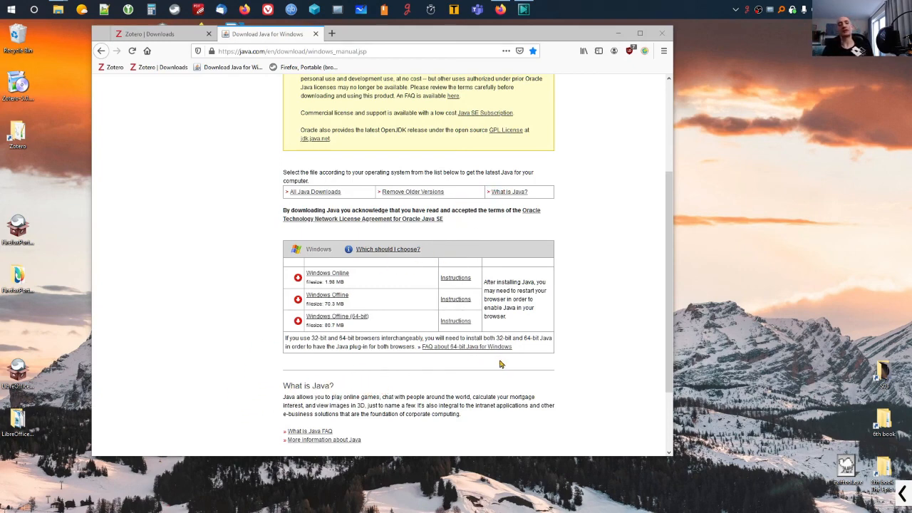
mouse_move(507, 364)
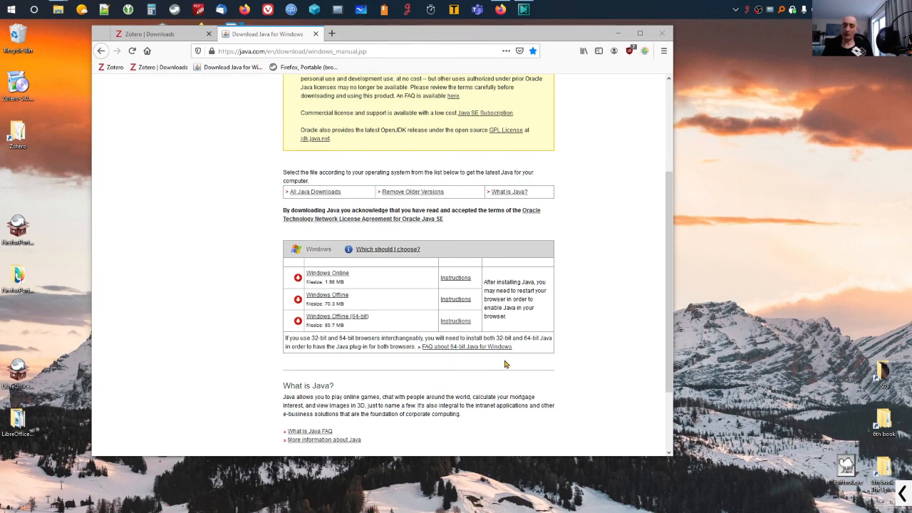